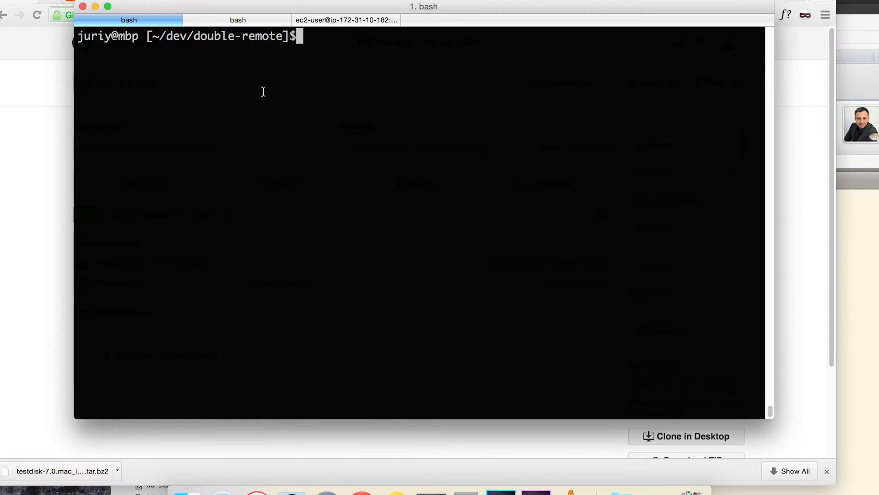
mouse_move(437, 200)
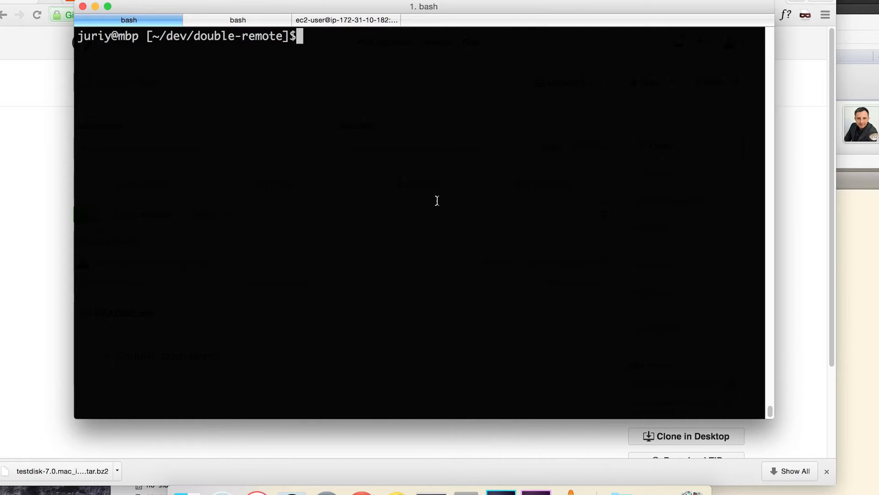
- Run an incomplete 'git remote -' so git prints its remote subcommand usage
text(git remote -)
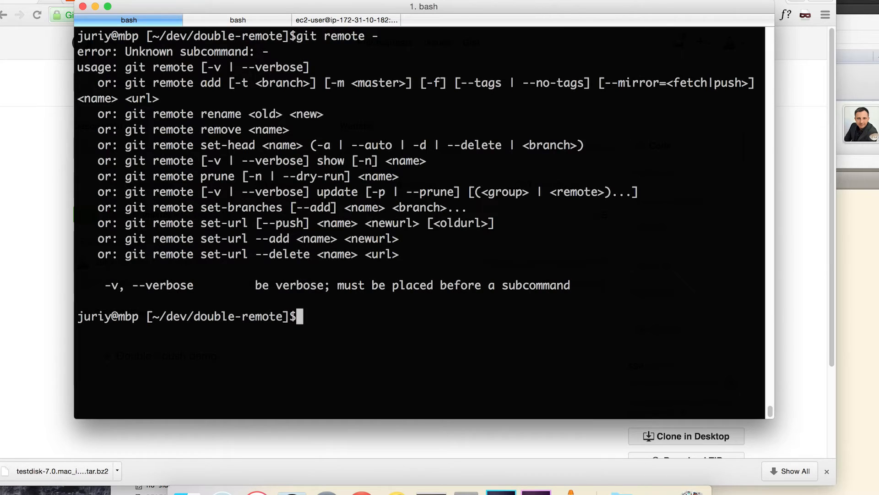
text(git remote -v)
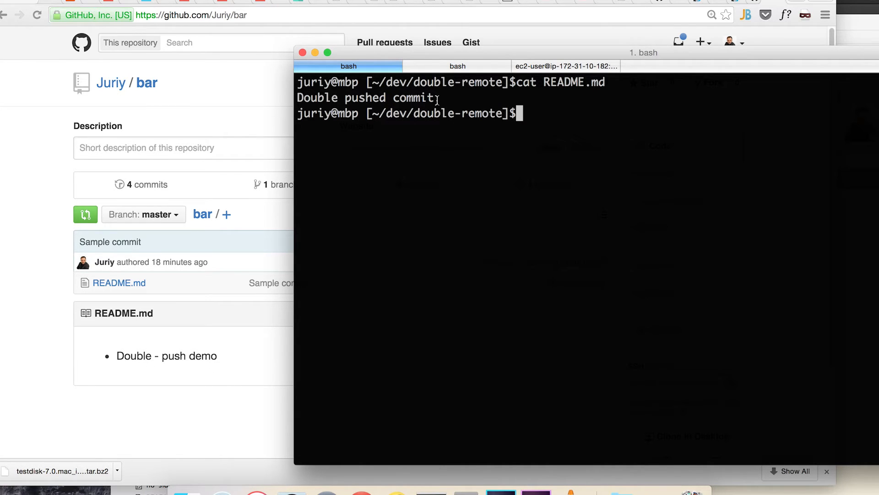
mouse_move(259, 381)
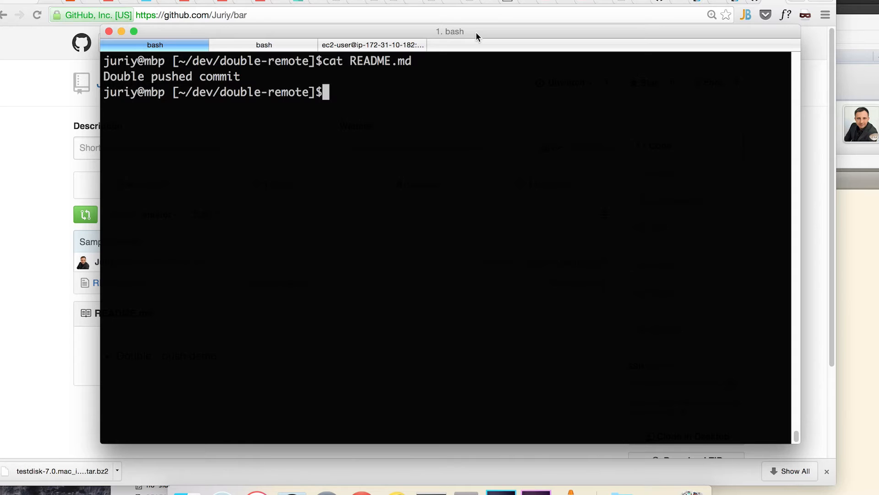
- Run 'git remote -v' to list the bar and foo remotes with their URLs
text(git)
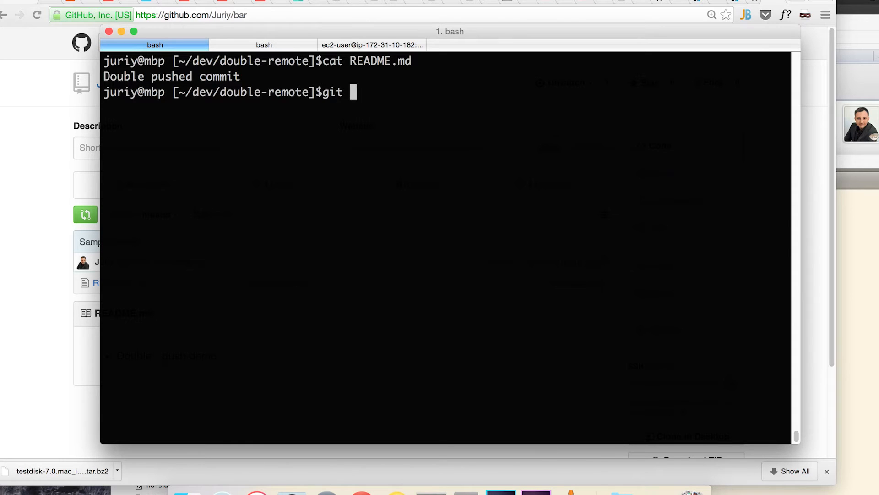
text(remote -v)
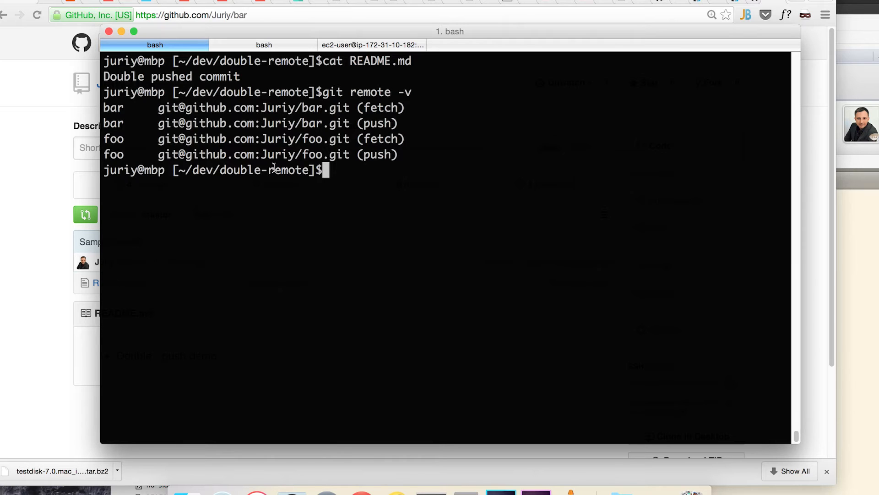
text(git)
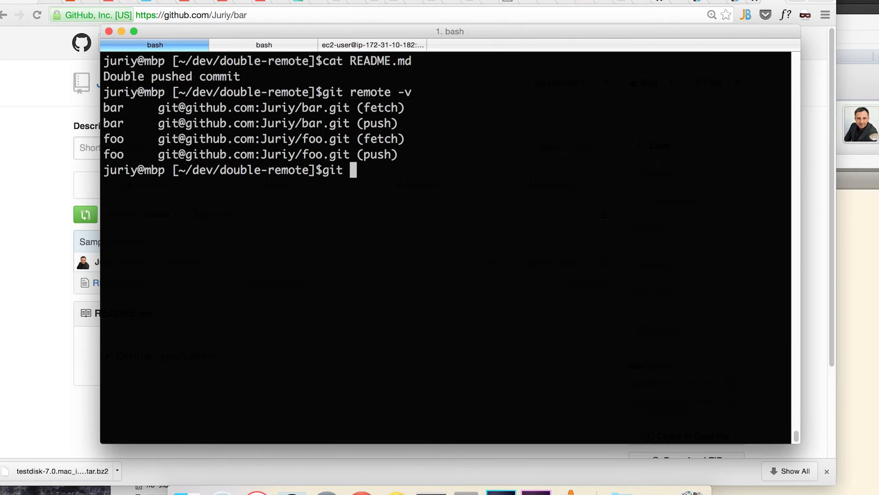
text(remote)
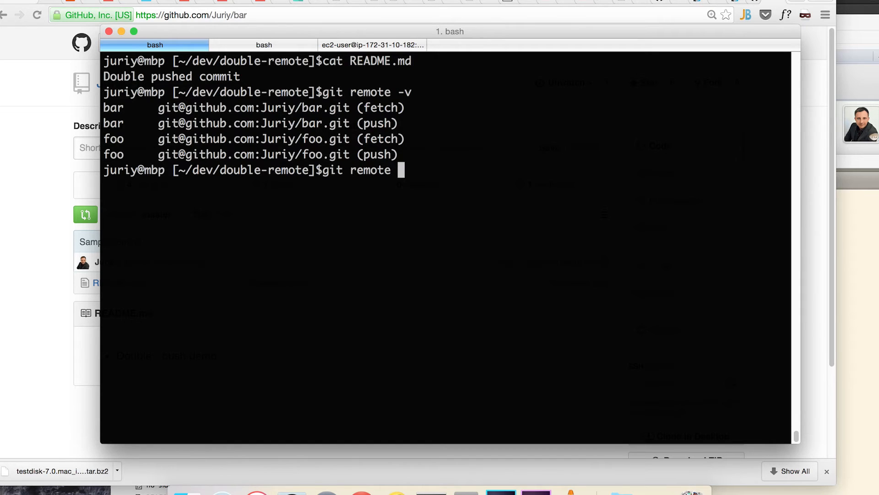
text(add)
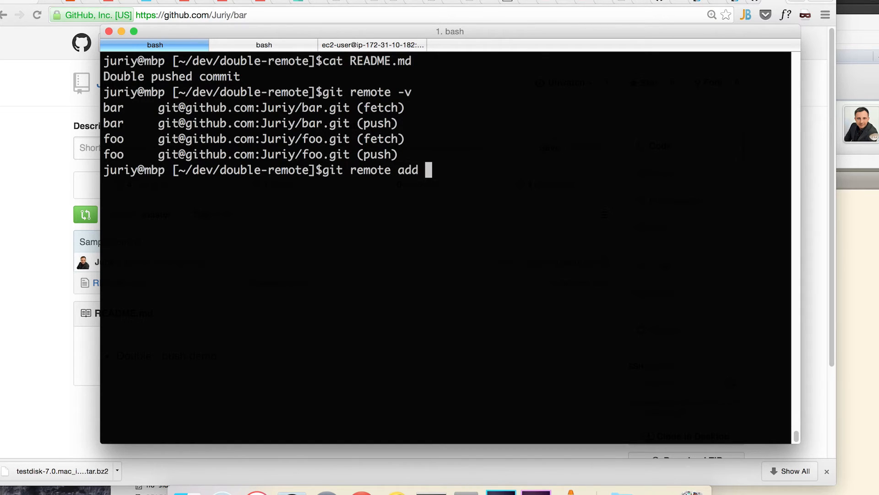
text(a)
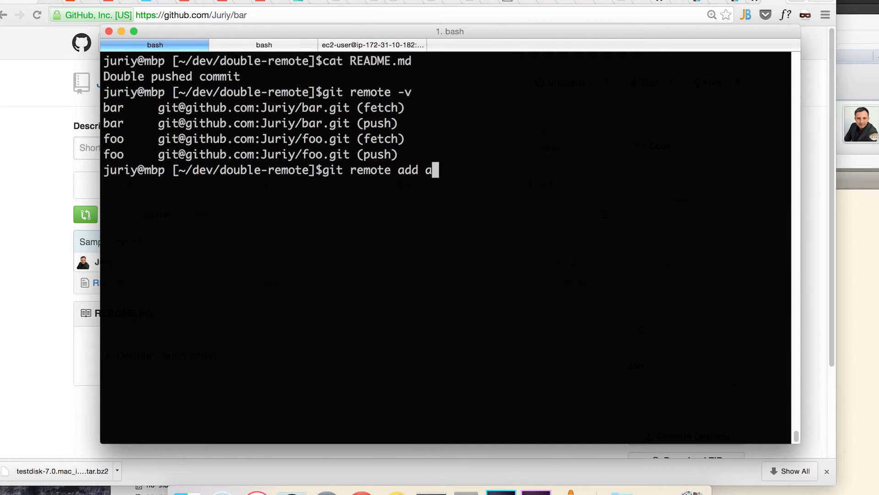
text(ll)
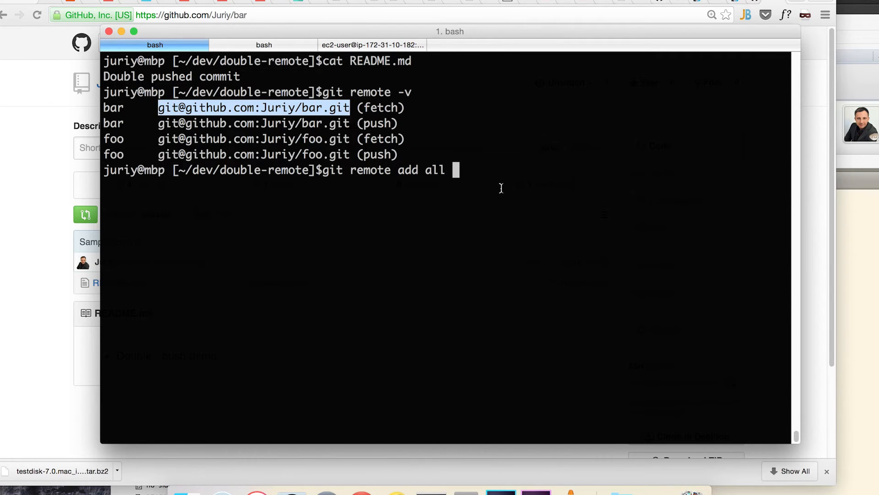
text(git@github.com:Juriy/bar.git)
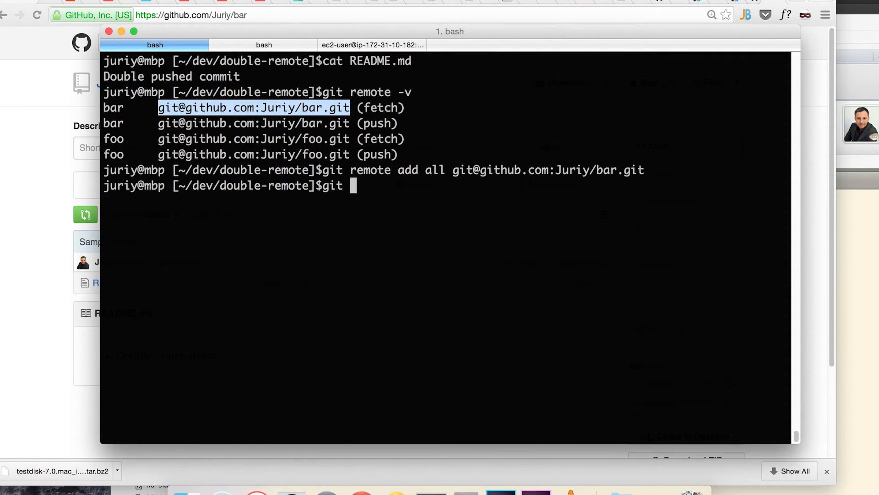
- List remotes with 'git remote -v' and point out the new all entry
text(remote -v)
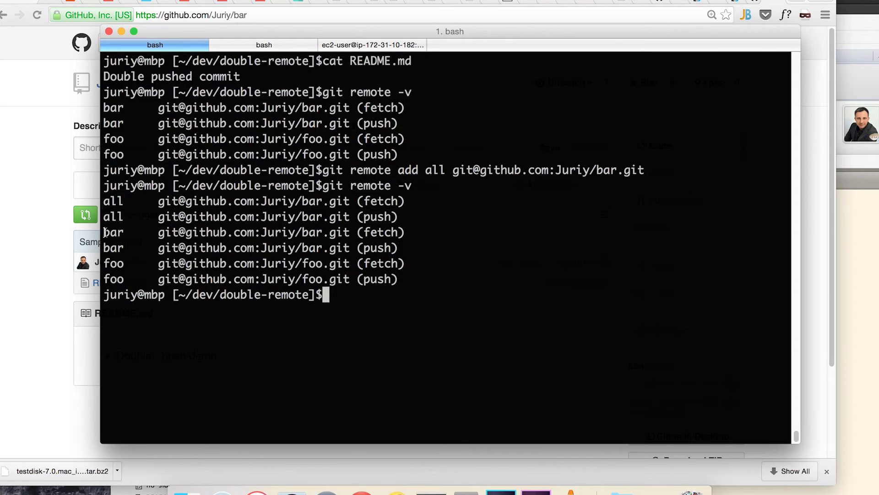
double_click(113, 232)
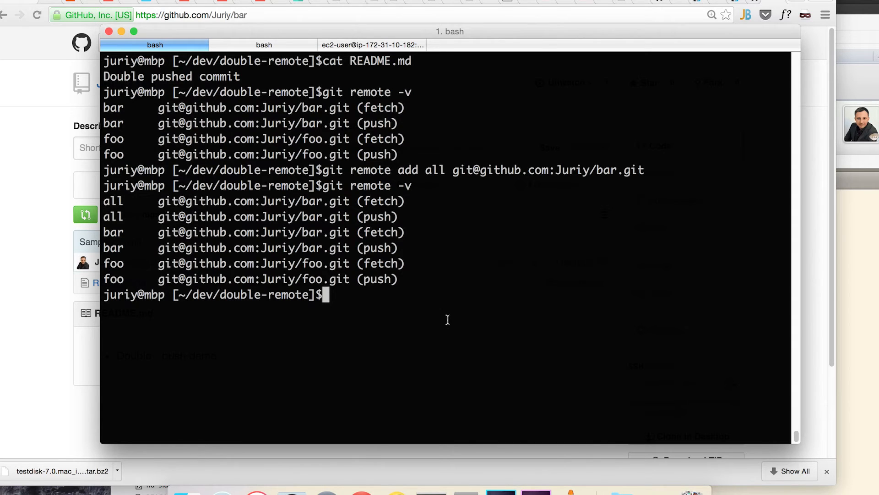
mouse_move(522, 301)
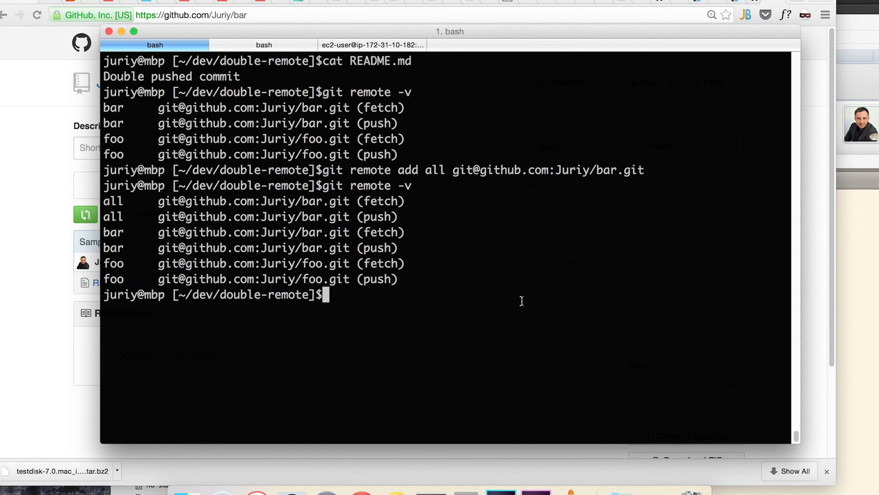
text(git remot)
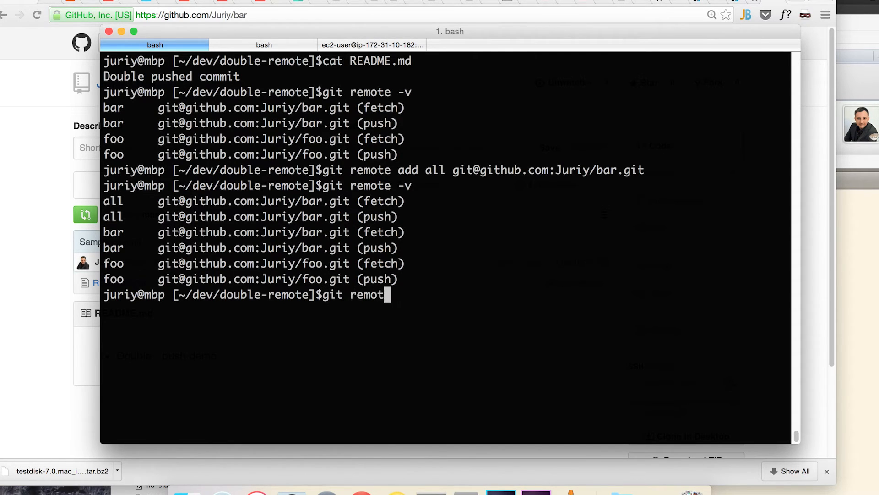
text(e set-)
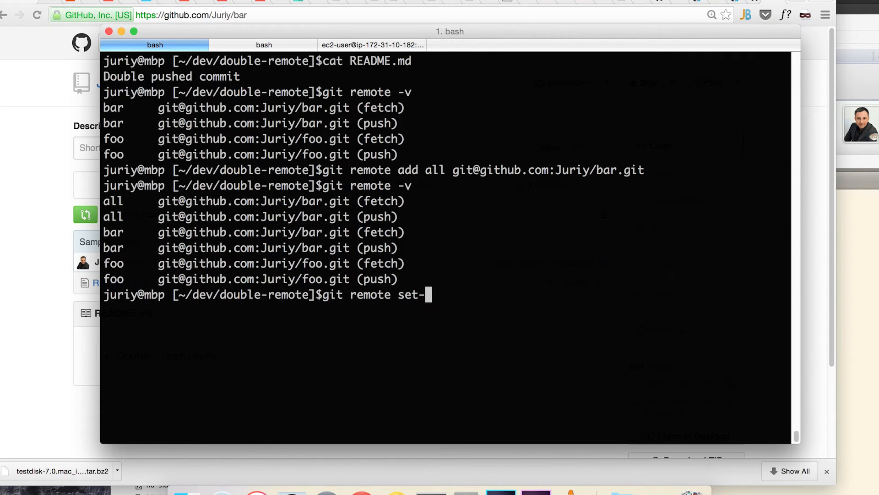
text(url --)
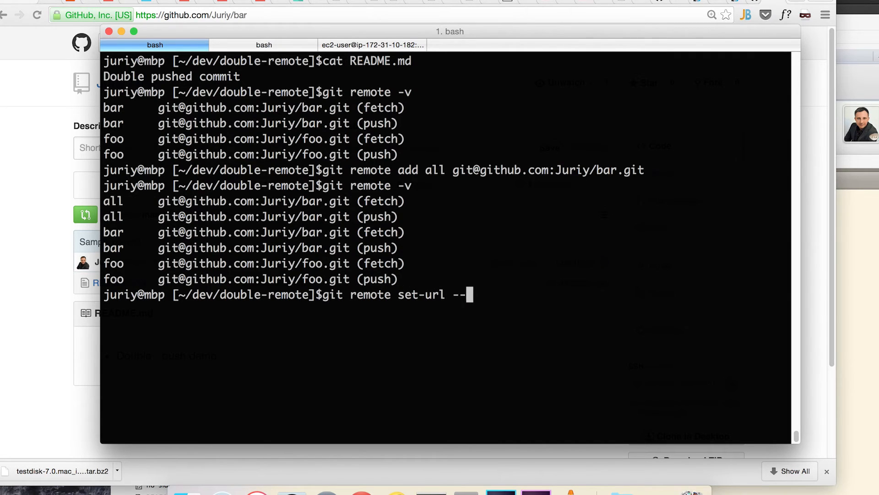
text(add)
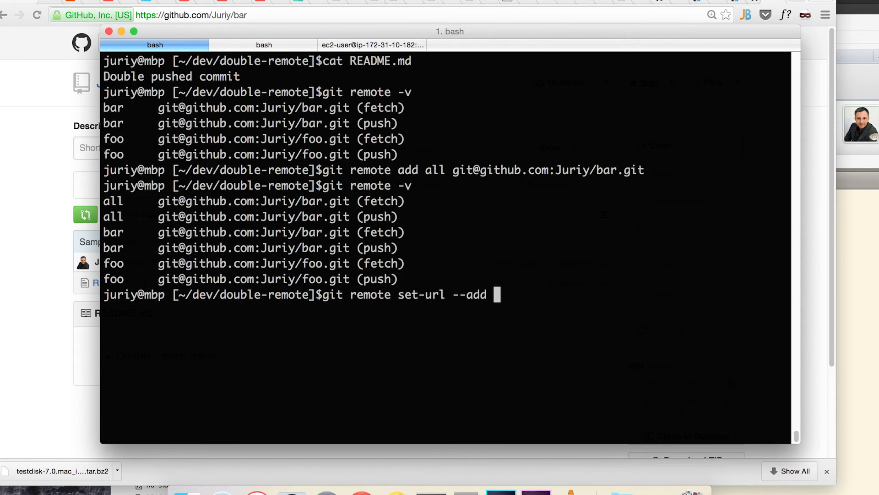
text(--push)
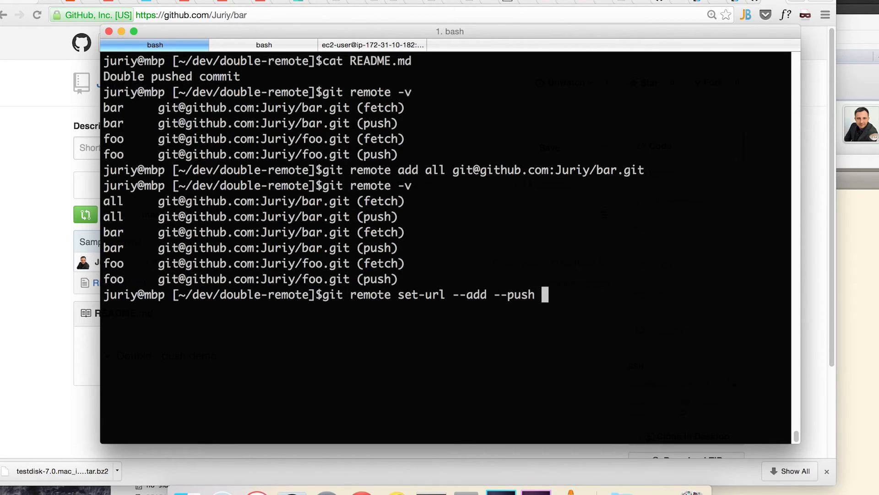
text(u)
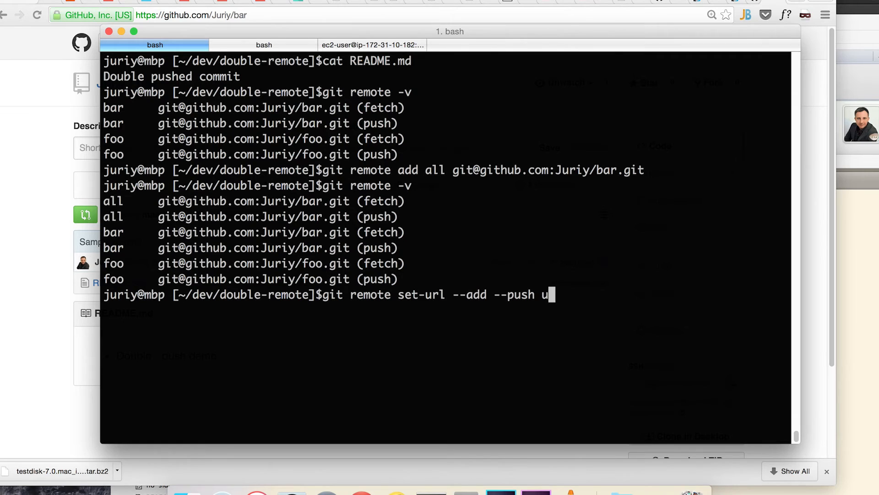
text(ll)
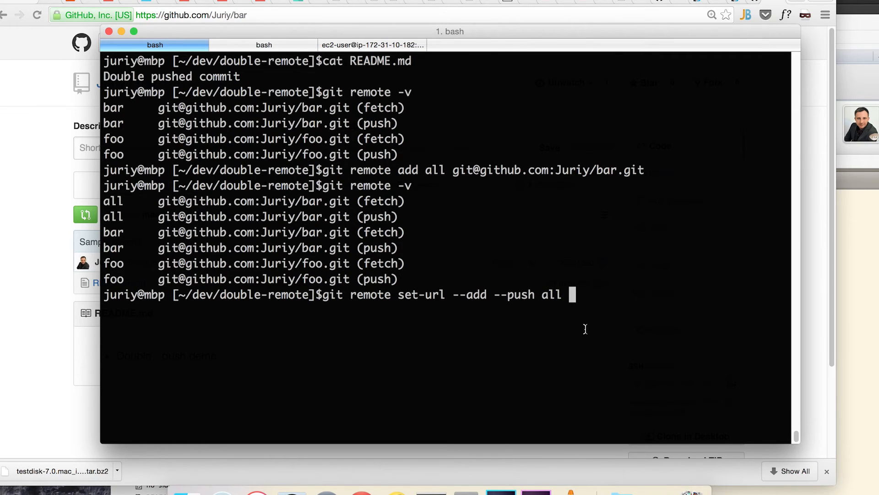
mouse_move(474, 376)
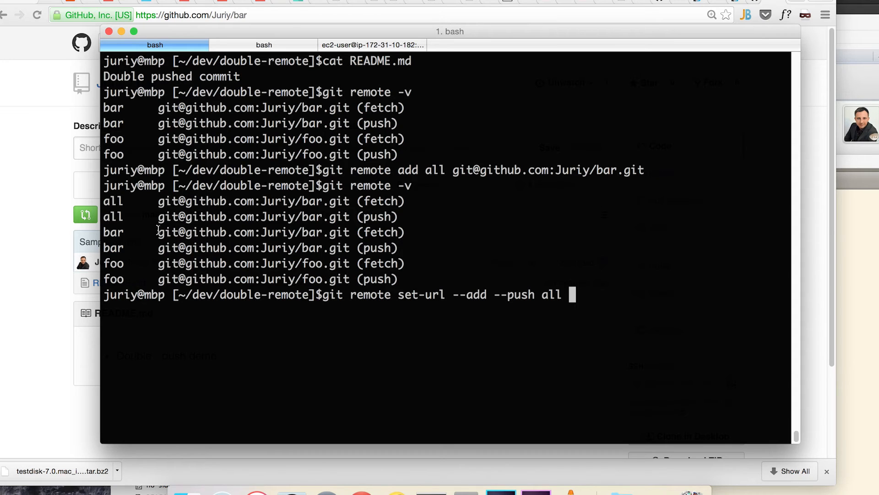
mouse_move(163, 254)
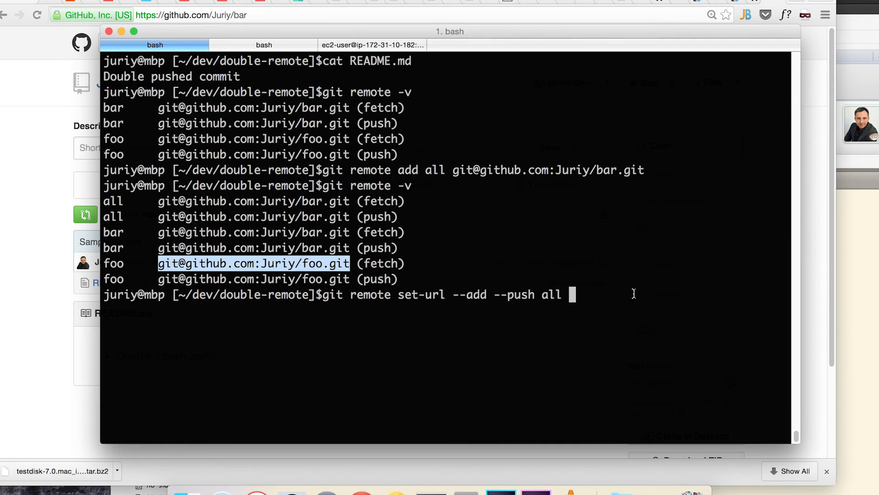
text(git@github.com:Juriy/foo.git)
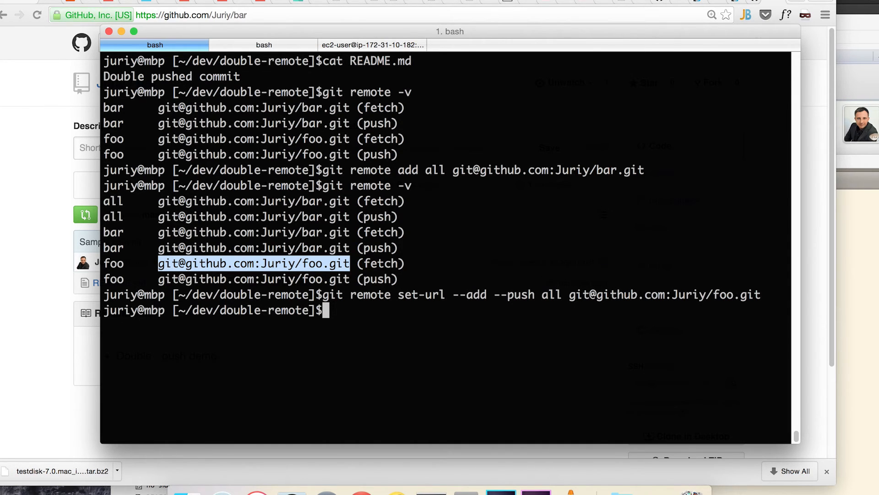
- Verify with 'git remote -v', then add bar.git as another push URL of all
text(g)
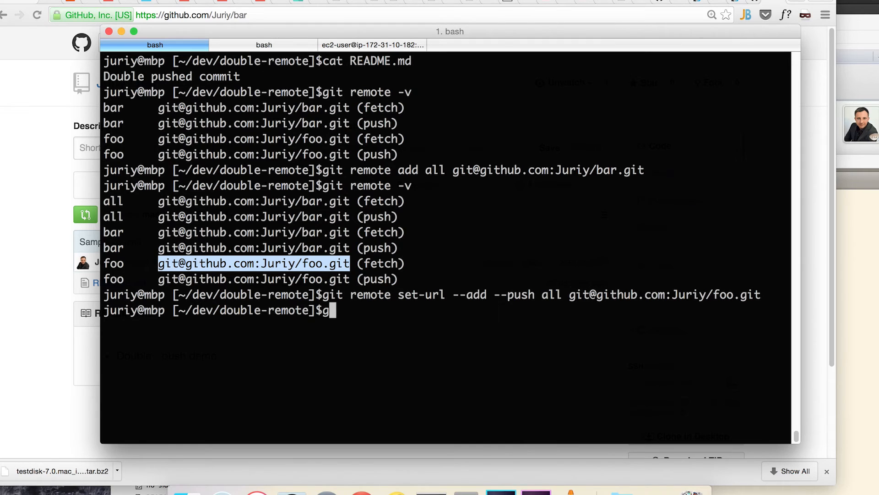
text(it)
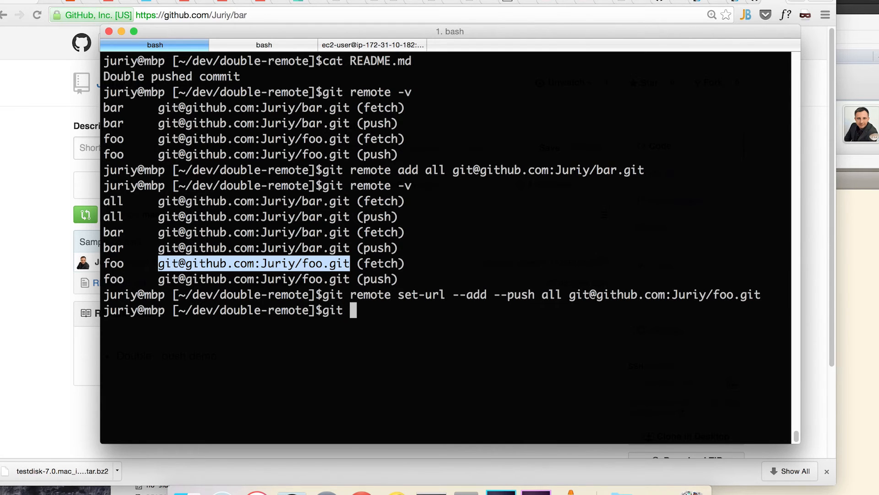
text(remote -v)
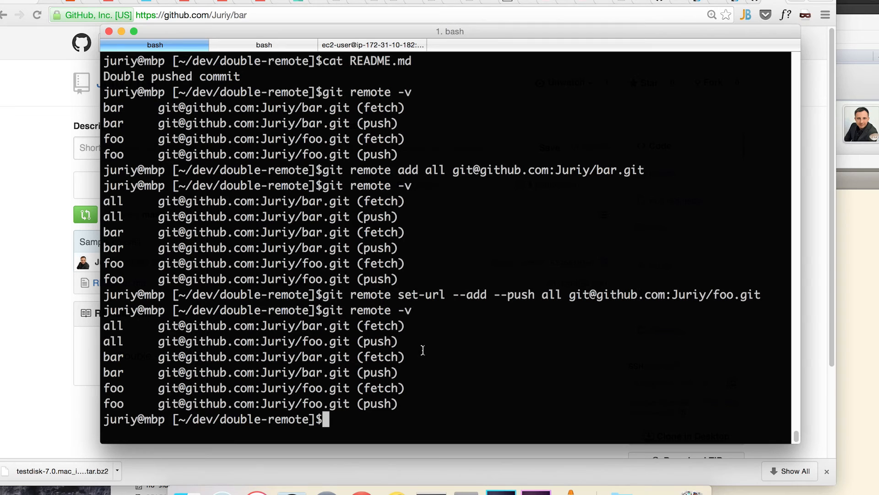
mouse_move(627, 326)
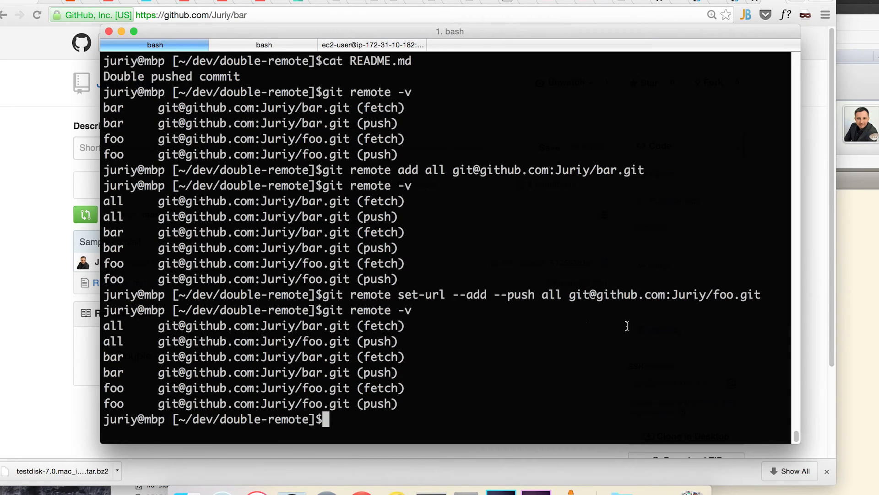
text(git remote set-url --add --push all git@github.com:Juriy/foo.git)
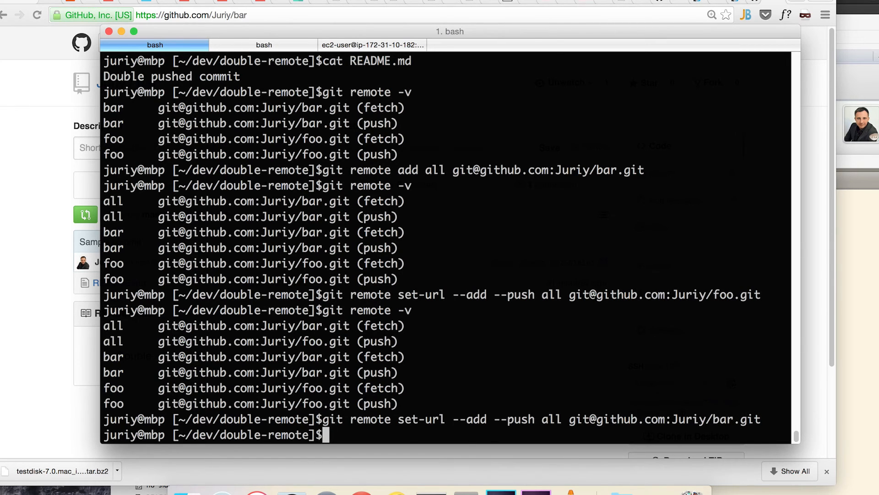
- List remotes, point out all's push entries for foo and bar and its fetch entry, then clear the terminal
text(git remote -v)
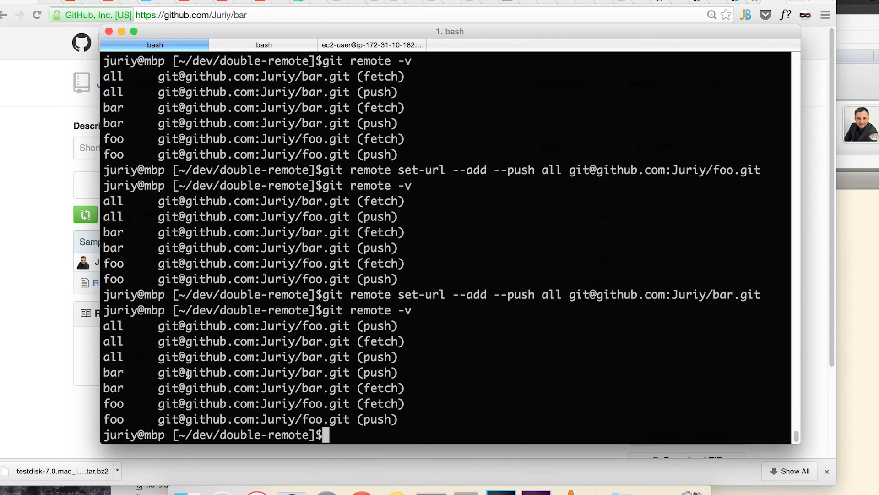
double_click(375, 373)
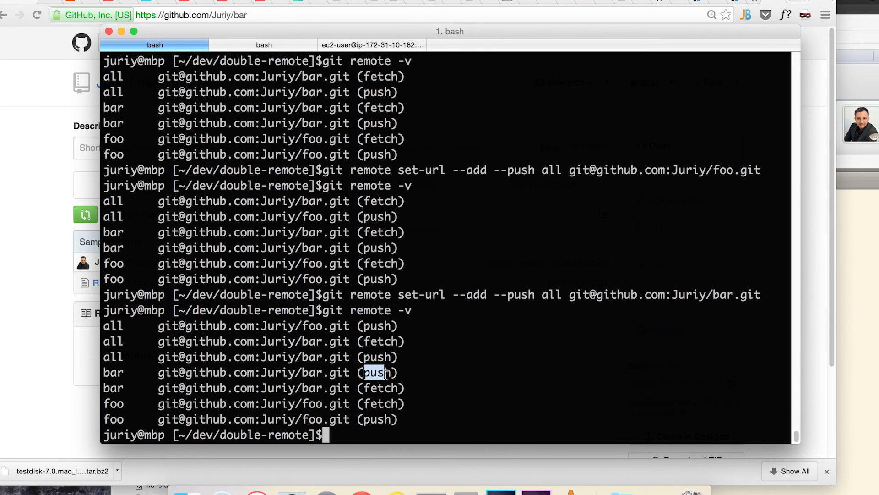
double_click(382, 388)
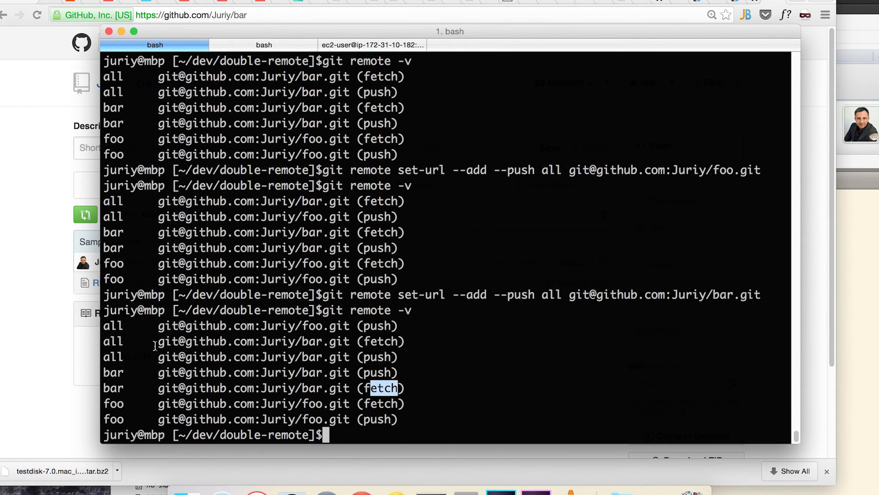
double_click(114, 325)
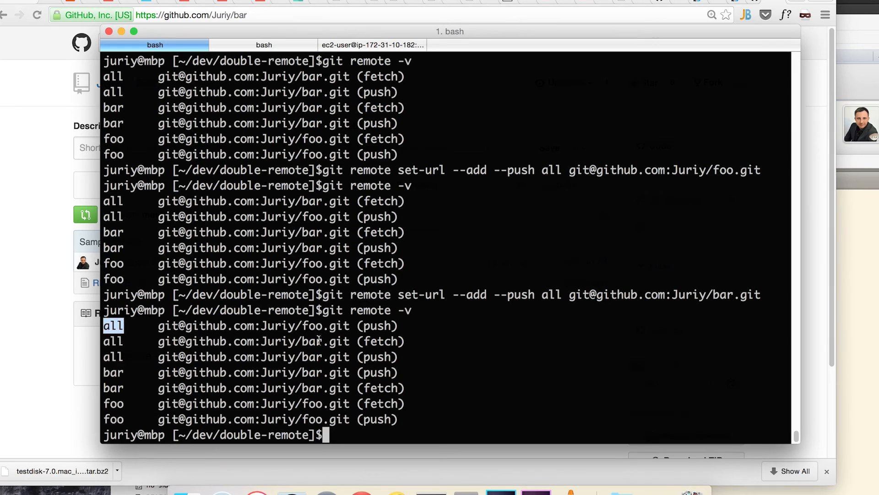
double_click(379, 326)
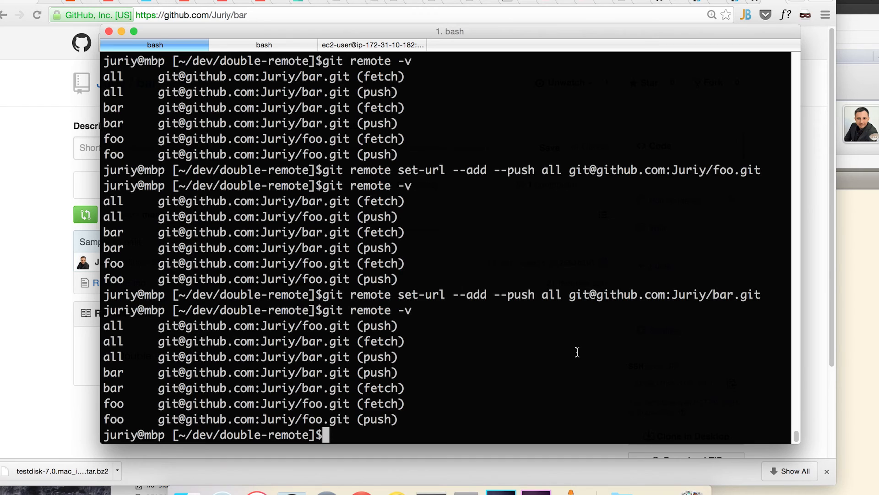
text(clea)
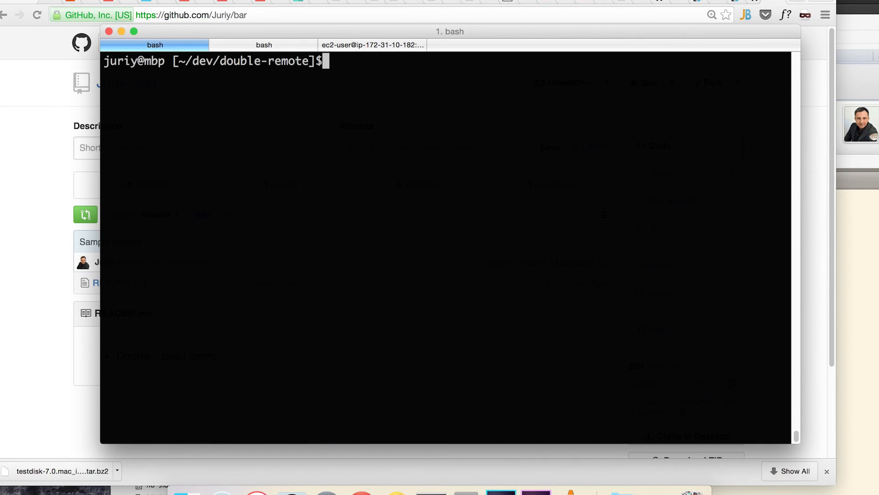
- Run 'git push all master' so both foo and bar receive the branch
text(gt)
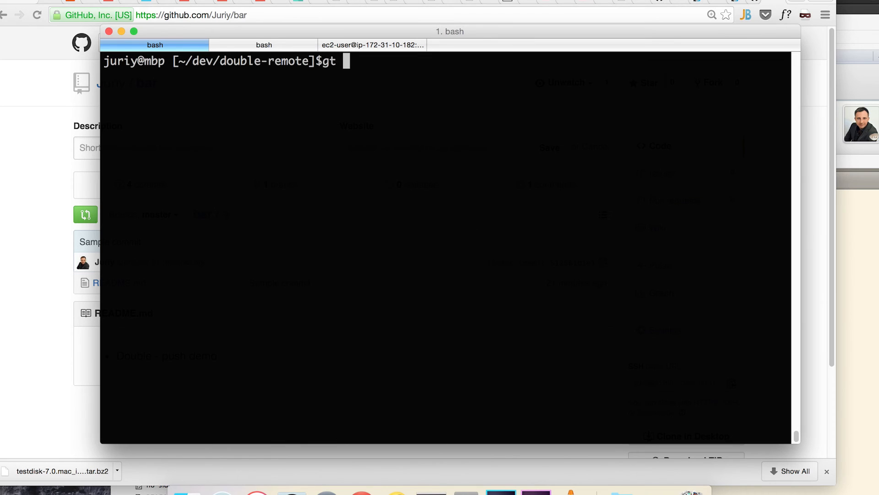
text(it pus)
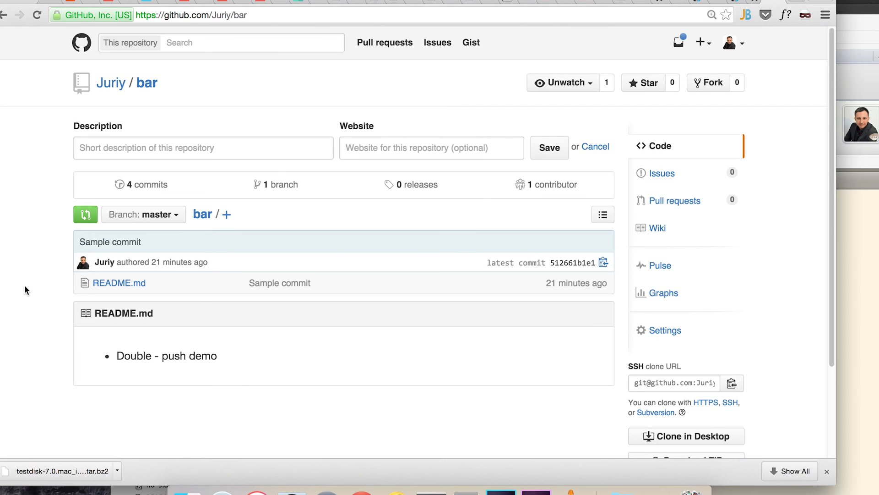
mouse_move(405, 370)
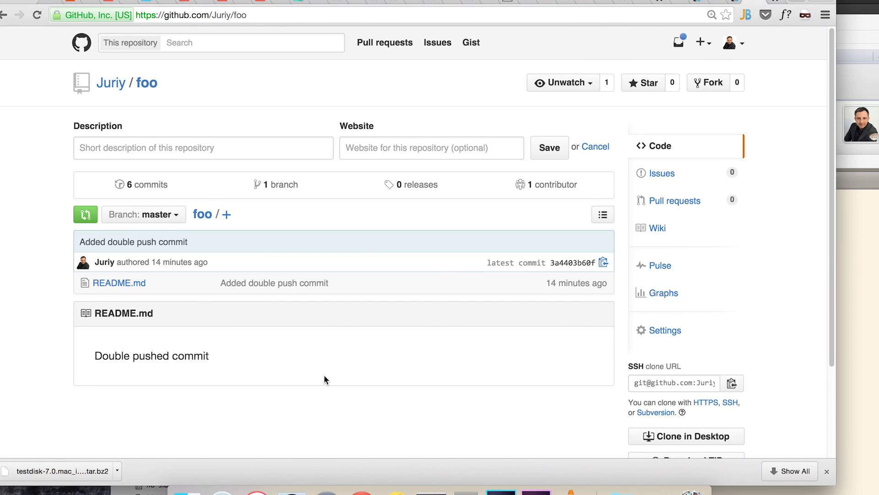
mouse_move(349, 367)
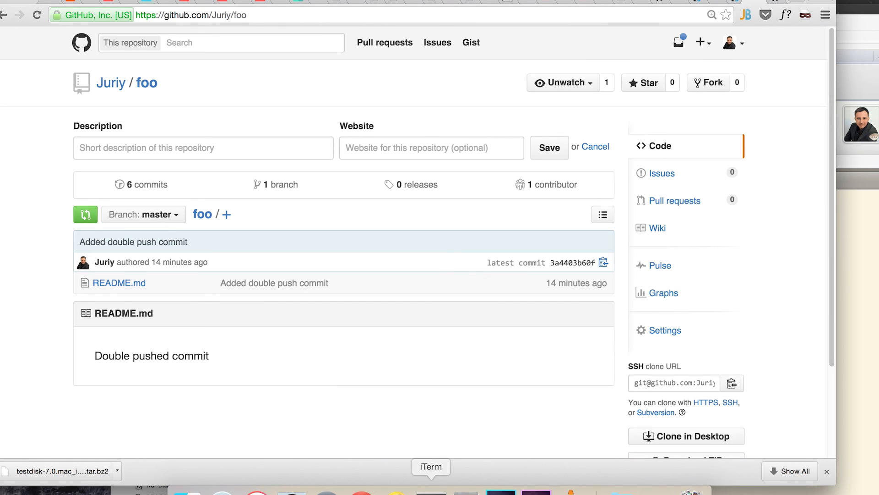
- Bring iTerm back to the front to see the push output for foo and bar
click(430, 467)
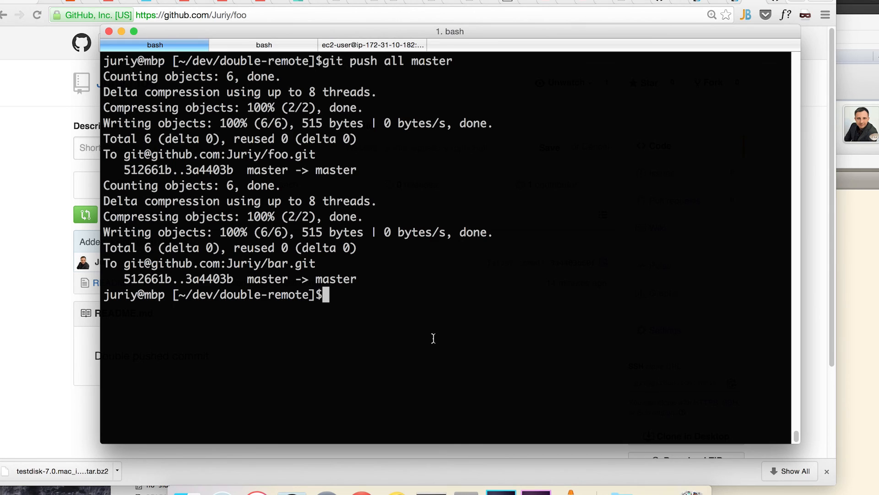